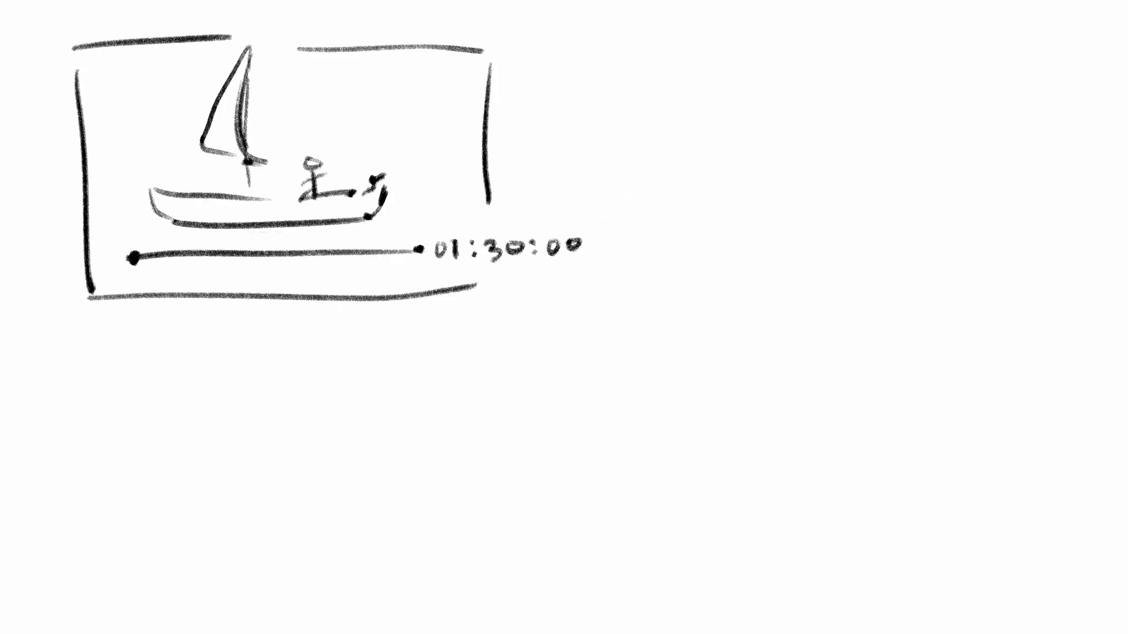
type("4 SENTENCE MINIMUM")
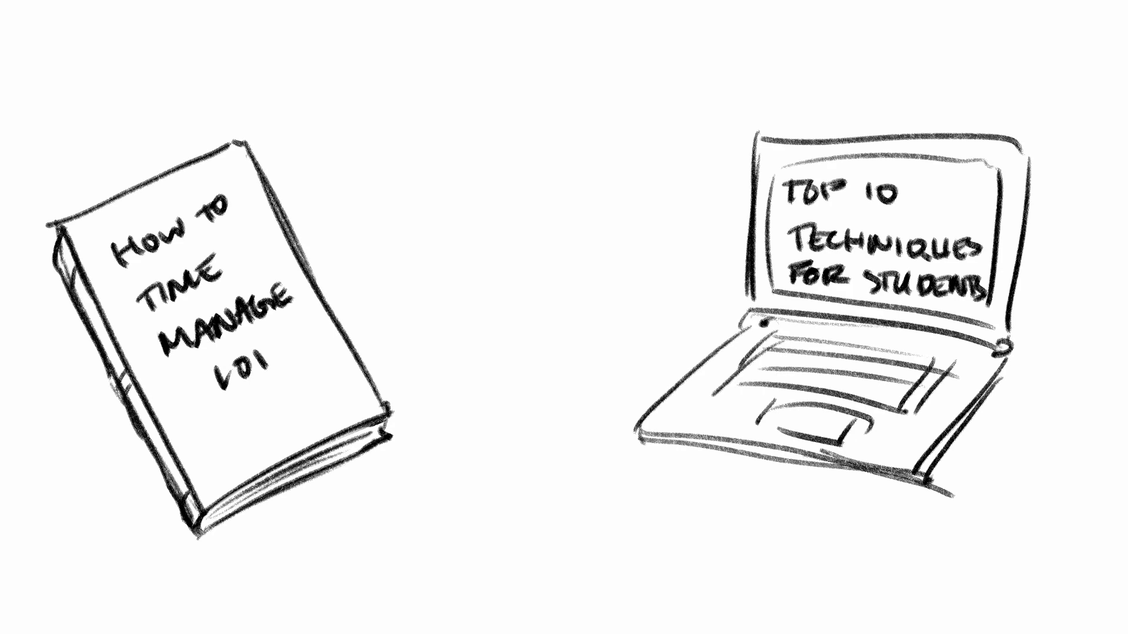
type("START EARLY")
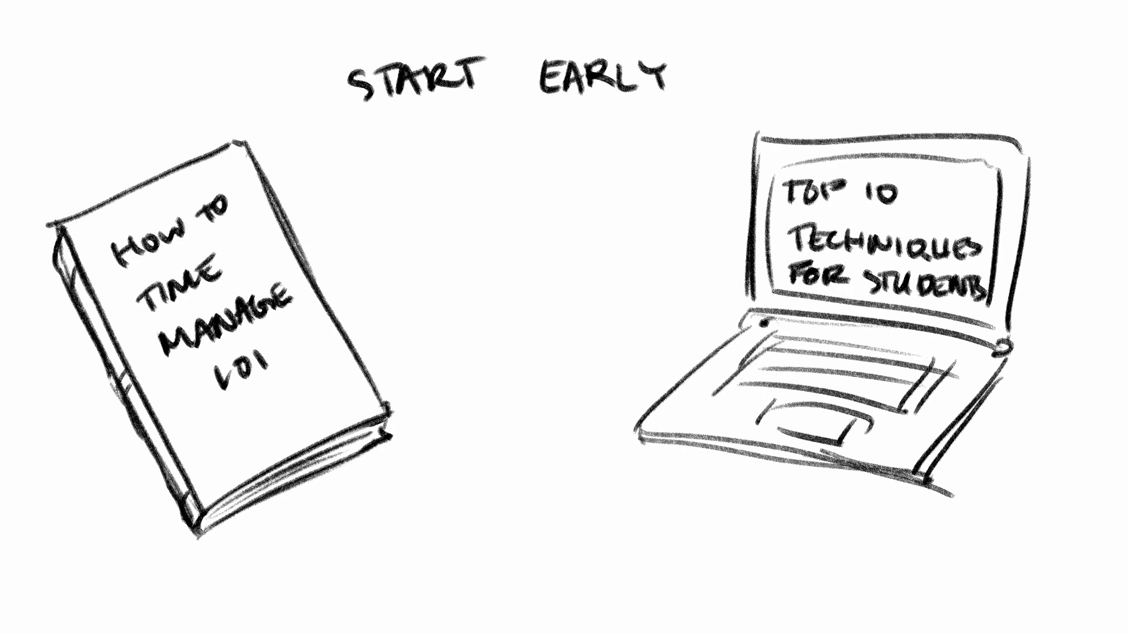
type("FINISH ASAP KEEP WORKING")
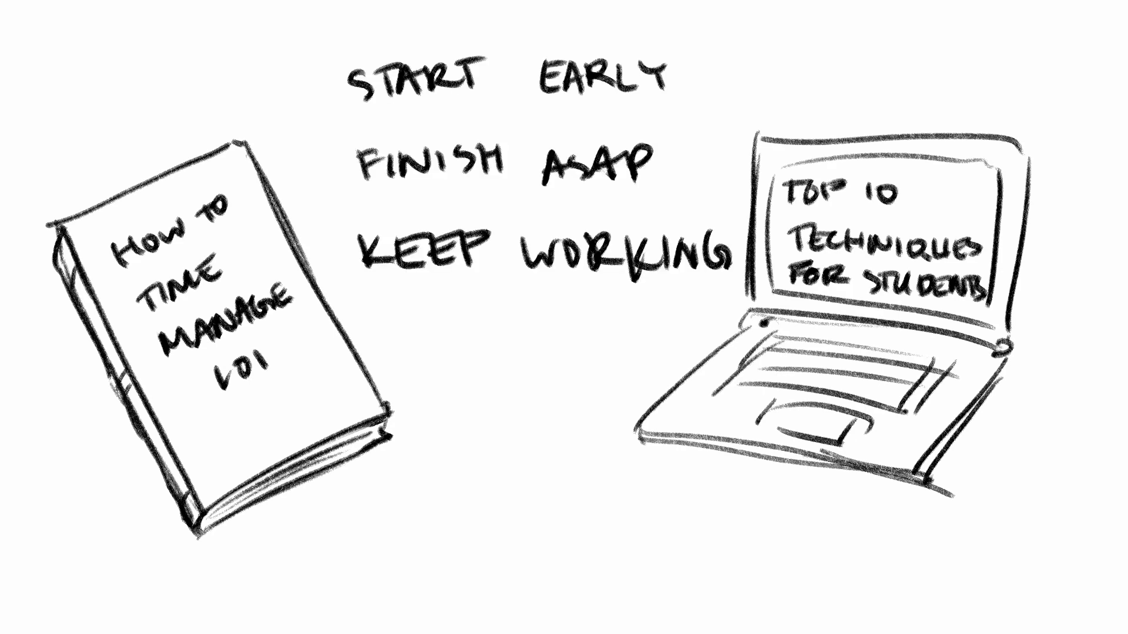